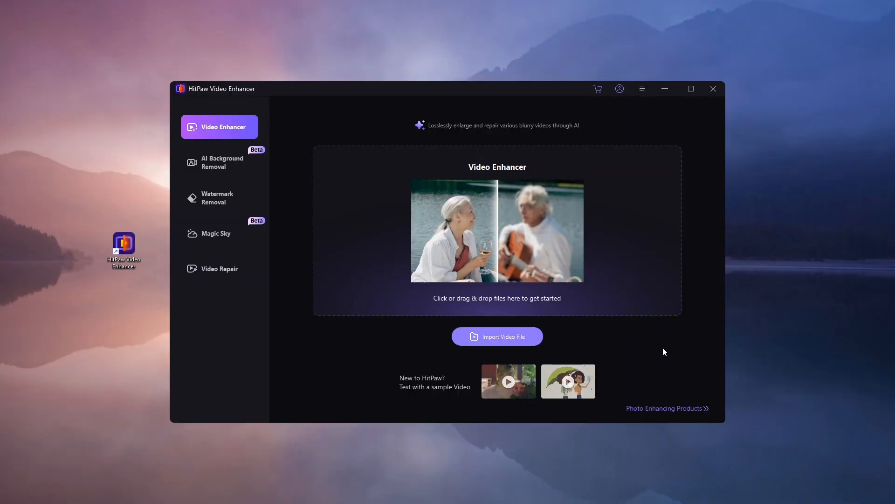
Maximize the window and switch to the Watermark Removal tool in the sidebar.
{"action": "left_click", "coordinate": [691, 88]}
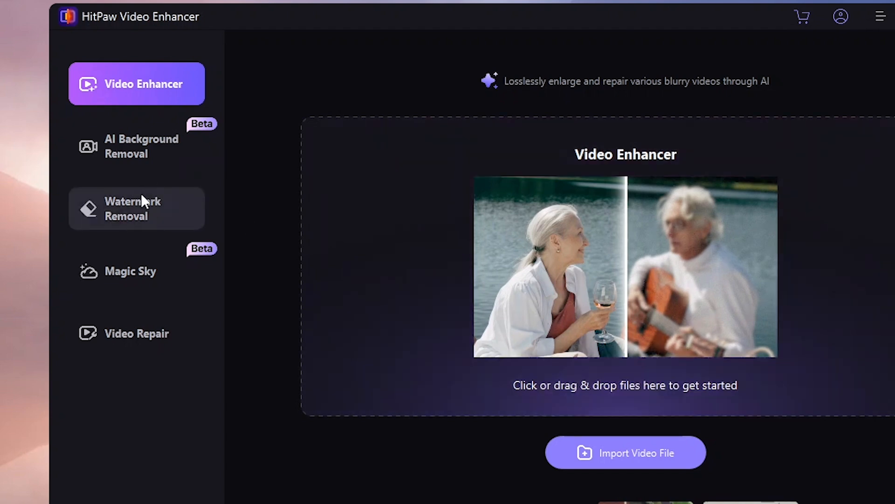
{"action": "left_click", "coordinate": [142, 208]}
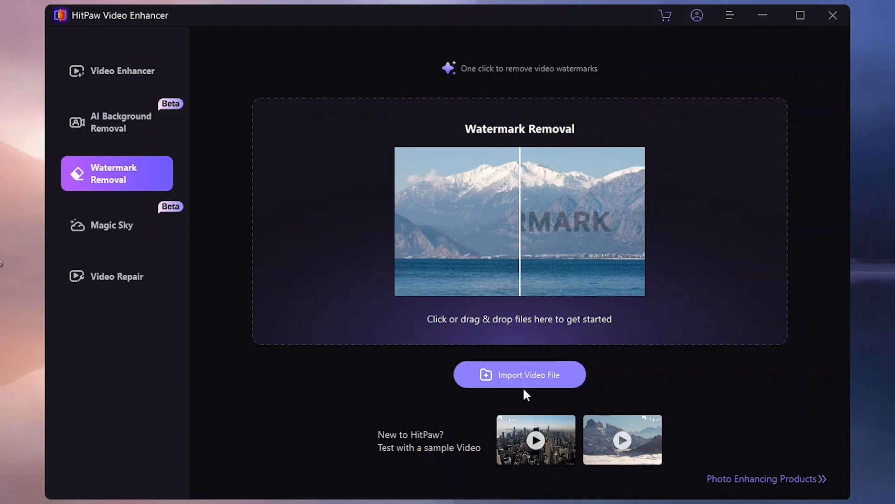
Import remove watermark.mp4 and fit the removal box over the top-left SkyTube logo.
{"action": "left_click", "coordinate": [519, 374]}
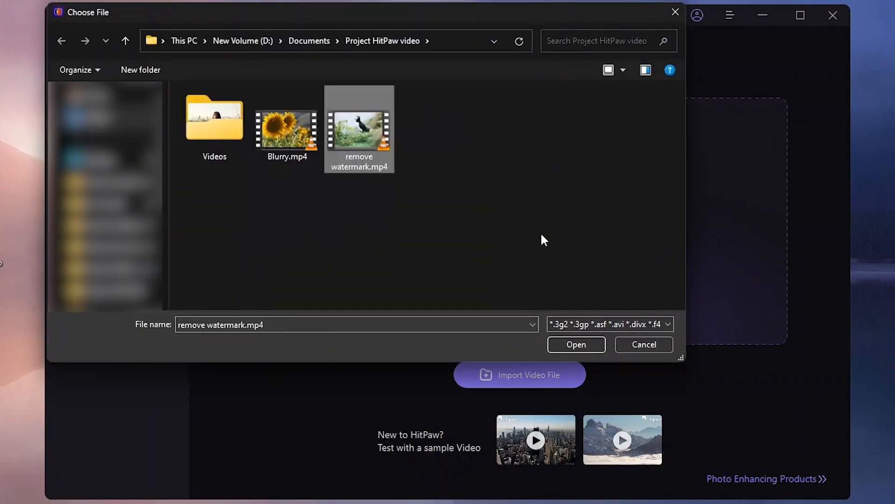
{"action": "left_click", "coordinate": [643, 345]}
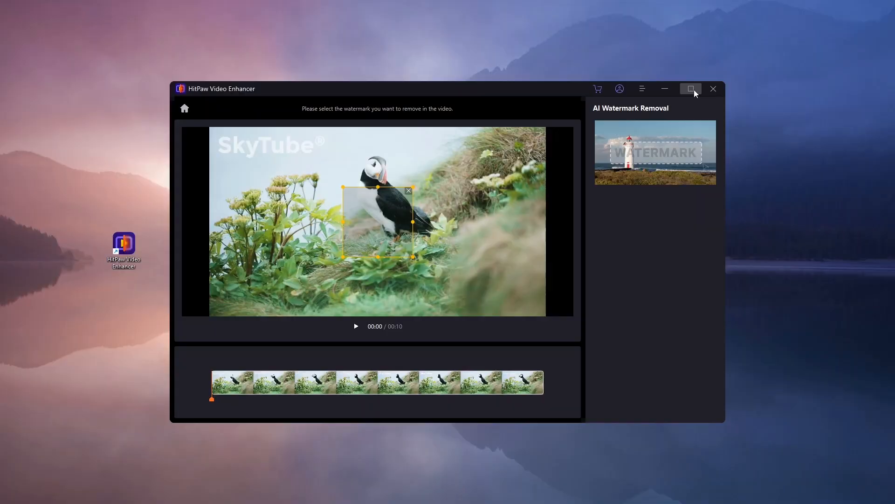
{"action": "left_click", "coordinate": [690, 89]}
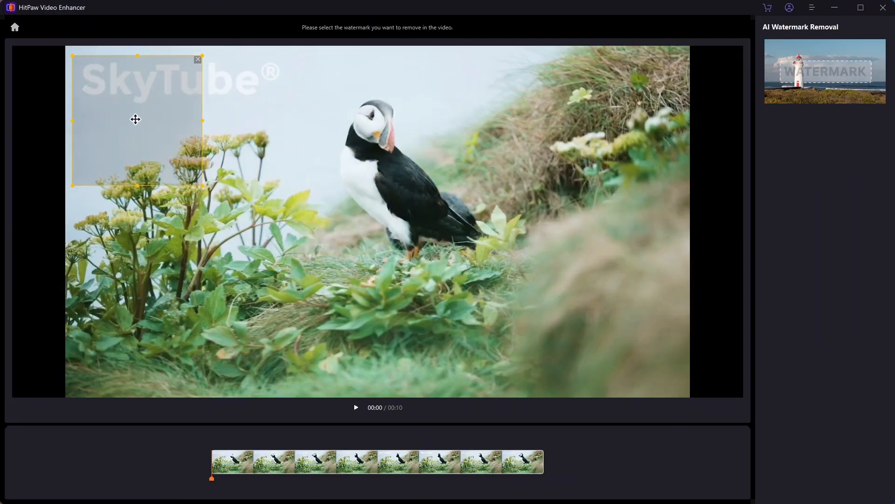
{"action": "left_click_drag", "start_coordinate": [206, 118], "coordinate": [285, 118]}
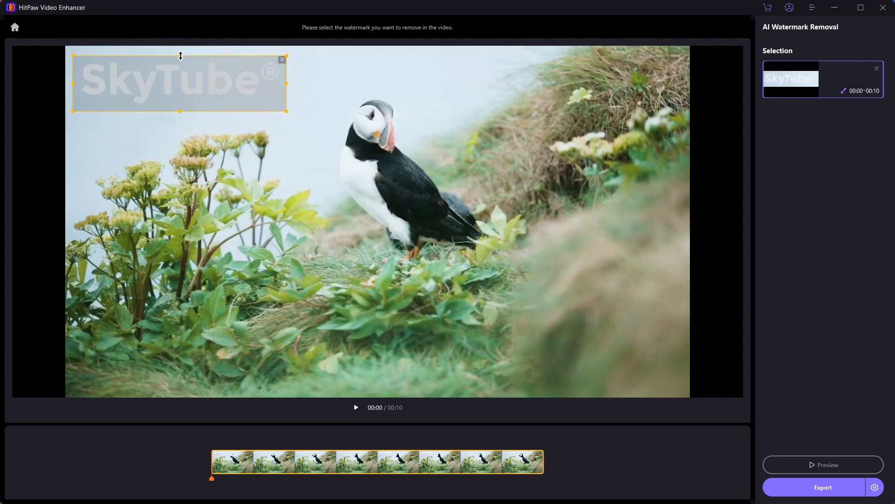
{"action": "mouse_move", "coordinate": [680, 318]}
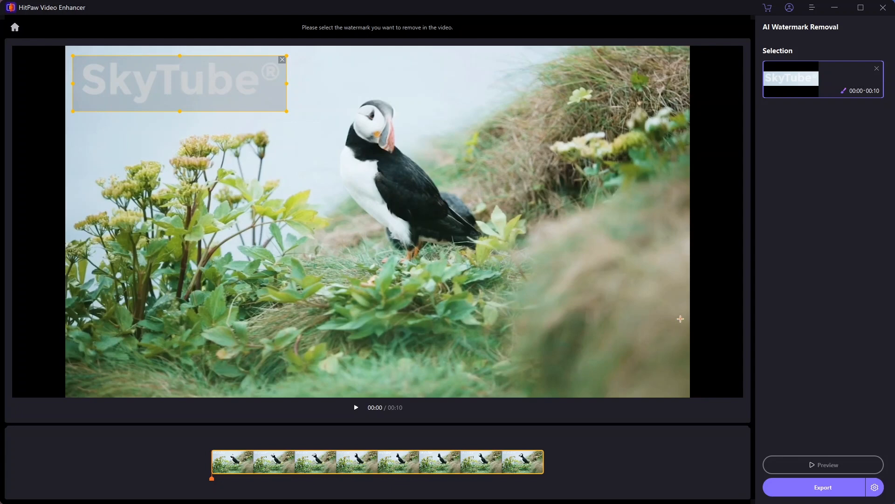
{"action": "mouse_move", "coordinate": [773, 412]}
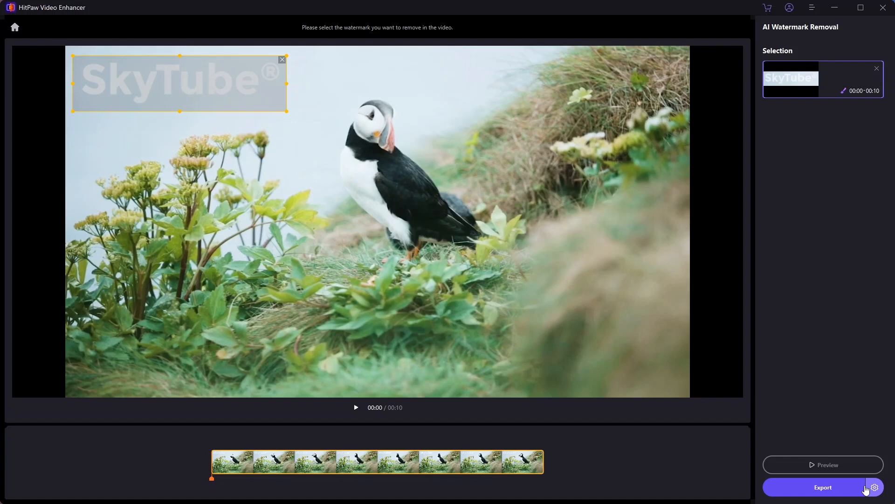
Export the watermark-free puffin clip, then return to the Video Enhancer start screen.
{"action": "left_click", "coordinate": [874, 487]}
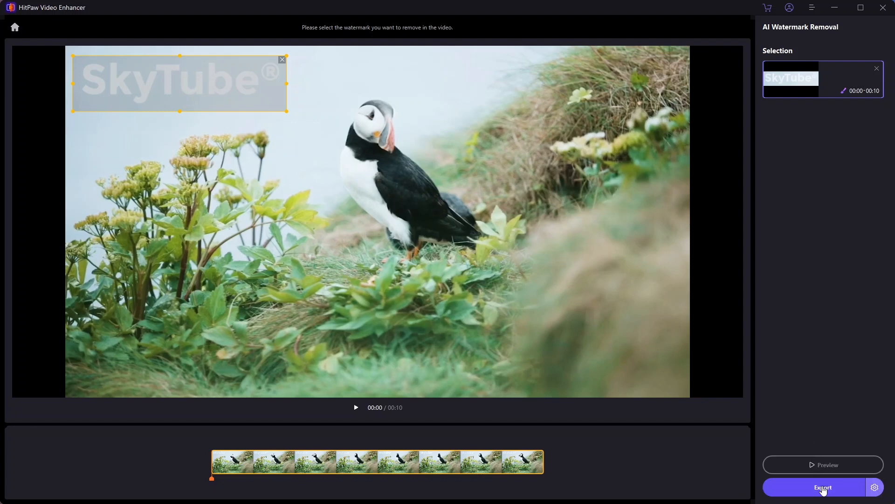
{"action": "left_click", "coordinate": [823, 487]}
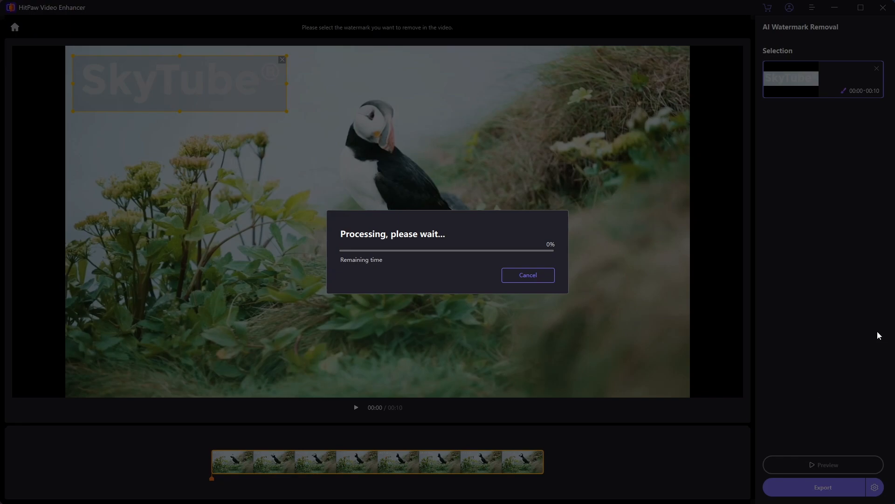
{"action": "left_click", "coordinate": [527, 274]}
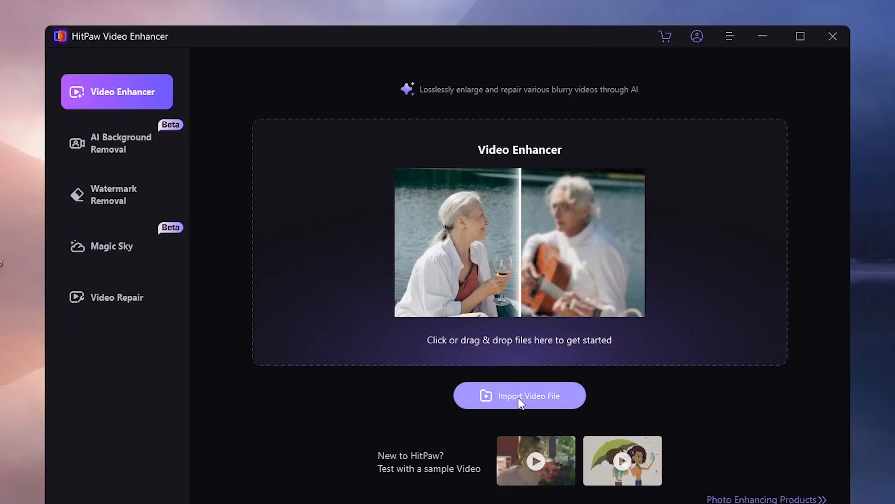
Import blurry.mp4 with the Face Sharpen model and show the 4K export resolution list.
{"action": "left_click", "coordinate": [519, 395]}
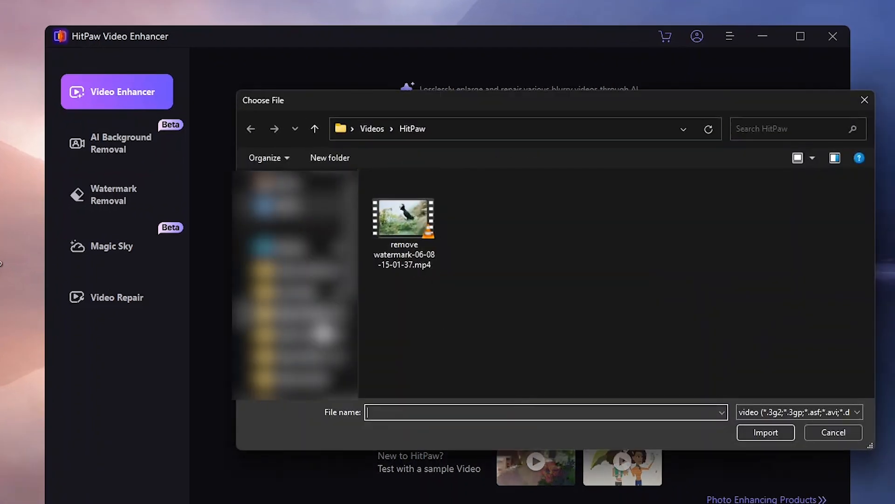
{"action": "left_click", "coordinate": [476, 212]}
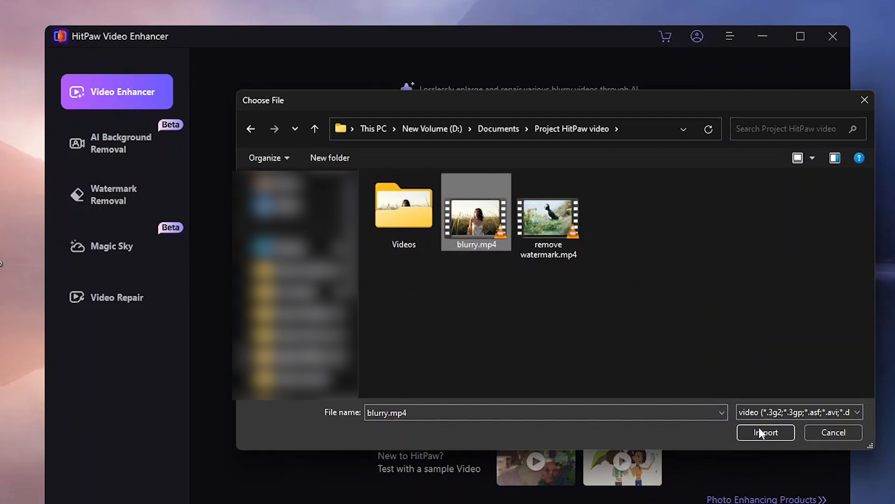
{"action": "left_click", "coordinate": [766, 432]}
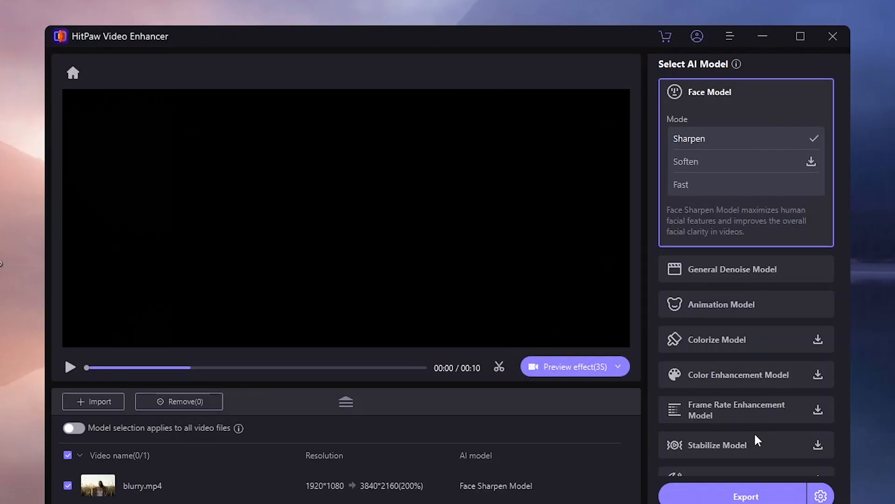
{"action": "left_click", "coordinate": [801, 36]}
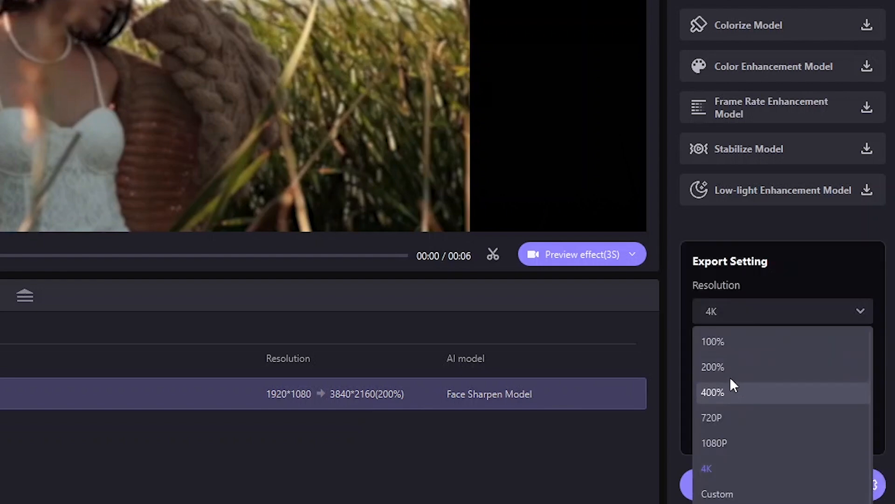
Play, replay and pause the Original vs Face Sharpen Model side-by-side preview.
{"action": "left_click", "coordinate": [581, 253]}
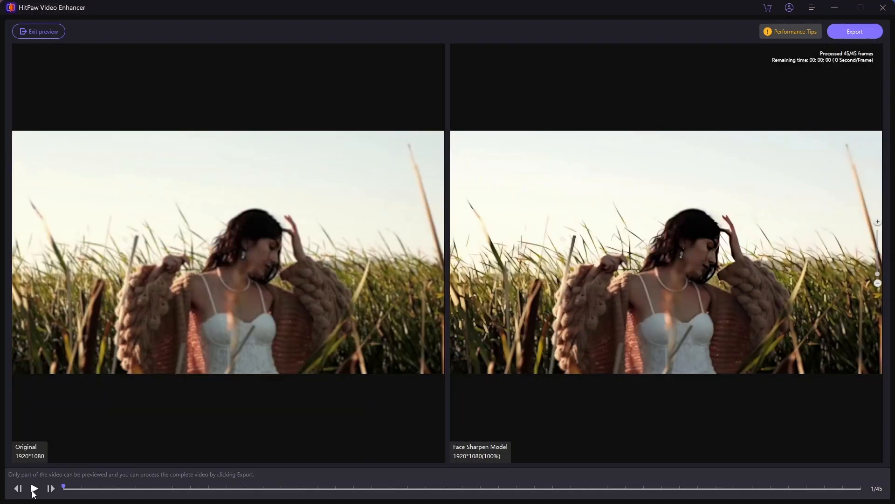
{"action": "left_click", "coordinate": [33, 488]}
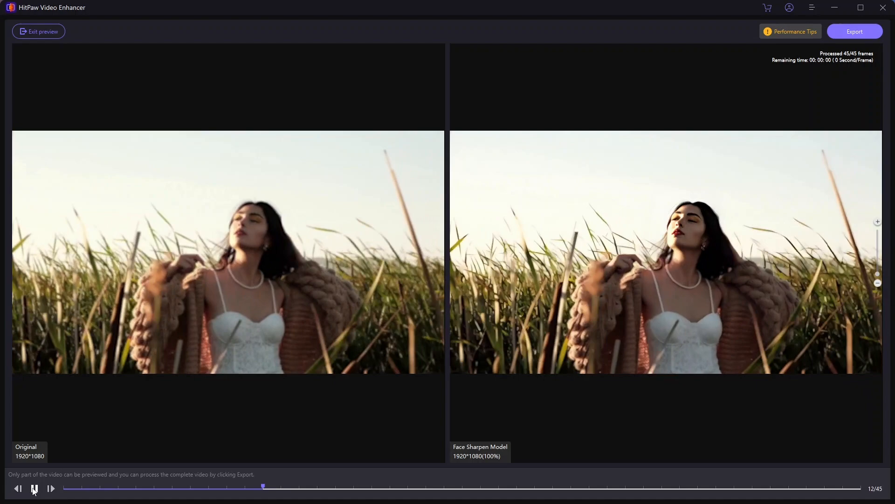
{"action": "left_click", "coordinate": [34, 490]}
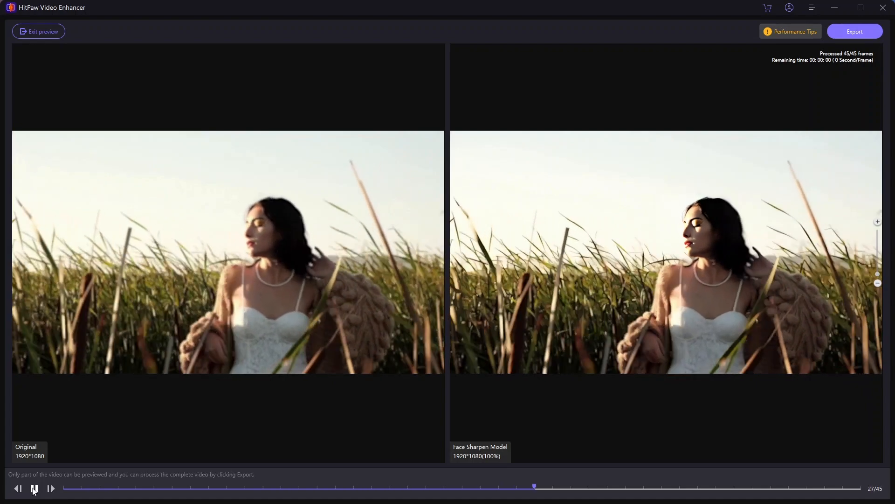
{"action": "left_click", "coordinate": [33, 488]}
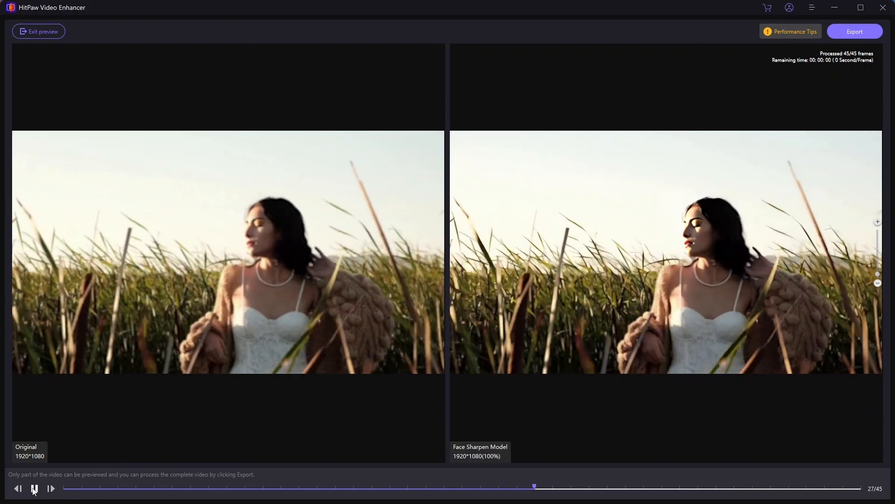
{"action": "left_click", "coordinate": [297, 486]}
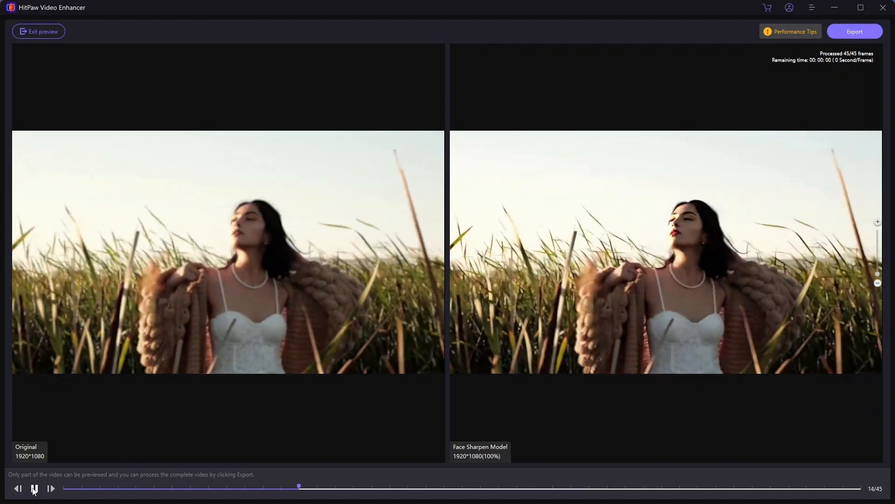
{"action": "left_click", "coordinate": [33, 488]}
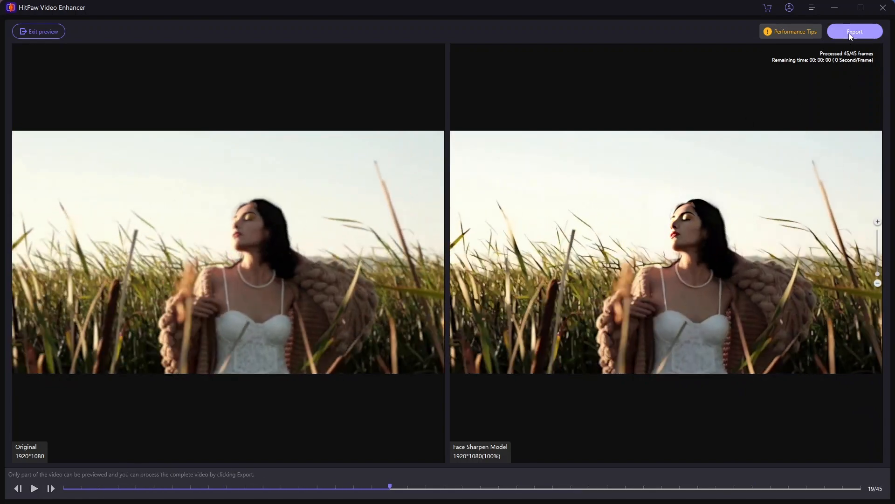
Export the face-sharpened blurry.mp4 until Completed, then go back to the home screen.
{"action": "left_click", "coordinate": [855, 32]}
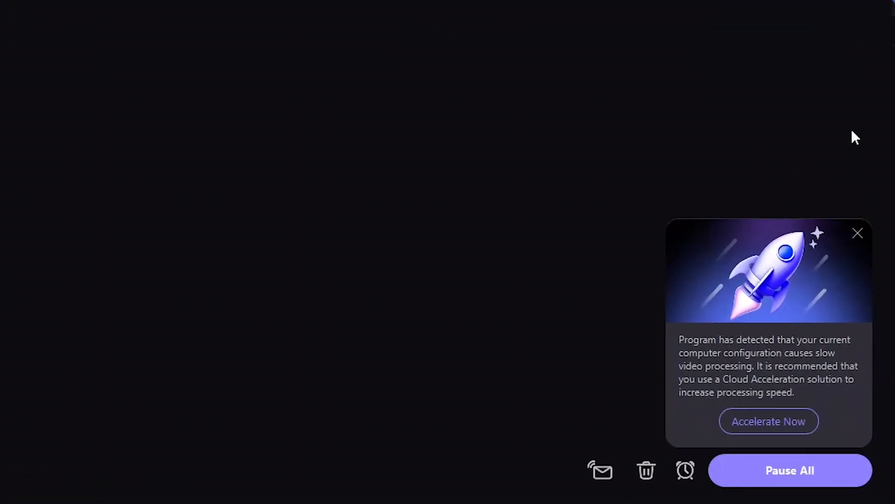
{"action": "left_click", "coordinate": [858, 233]}
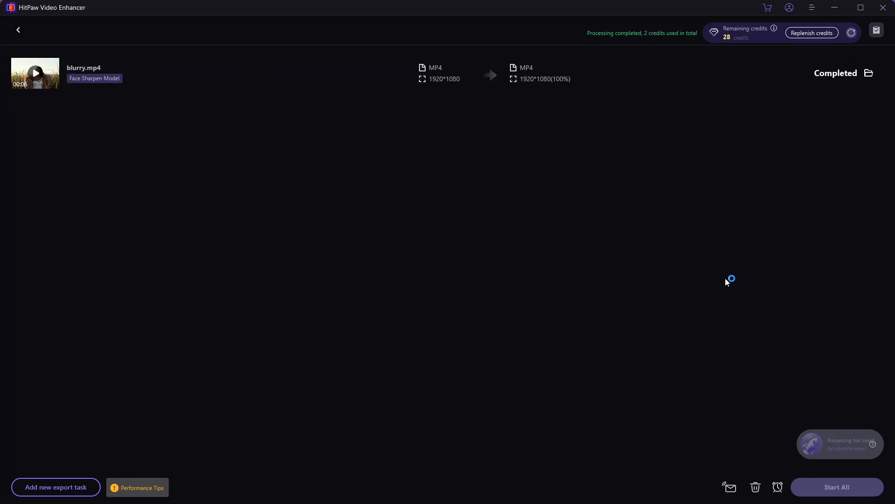
{"action": "mouse_move", "coordinate": [728, 282]}
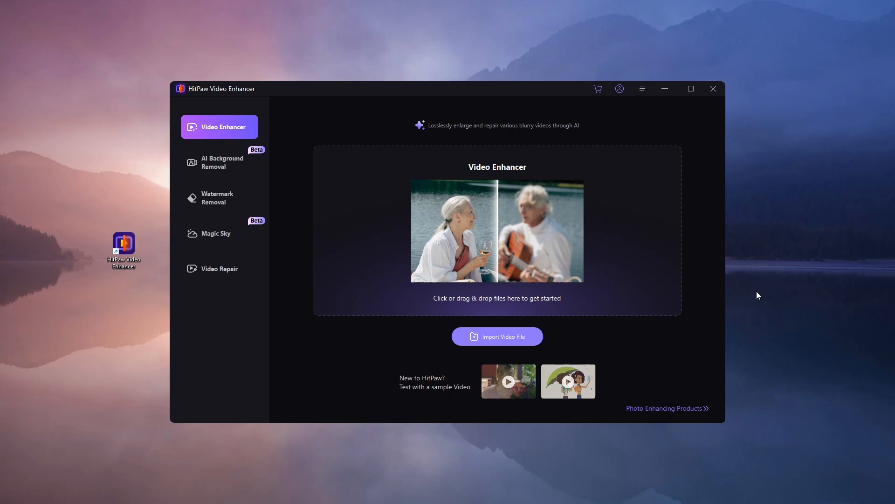
Export stabilize.mp4 with the Stabilize Model and browse to the finished file's folder.
{"action": "left_click", "coordinate": [496, 336]}
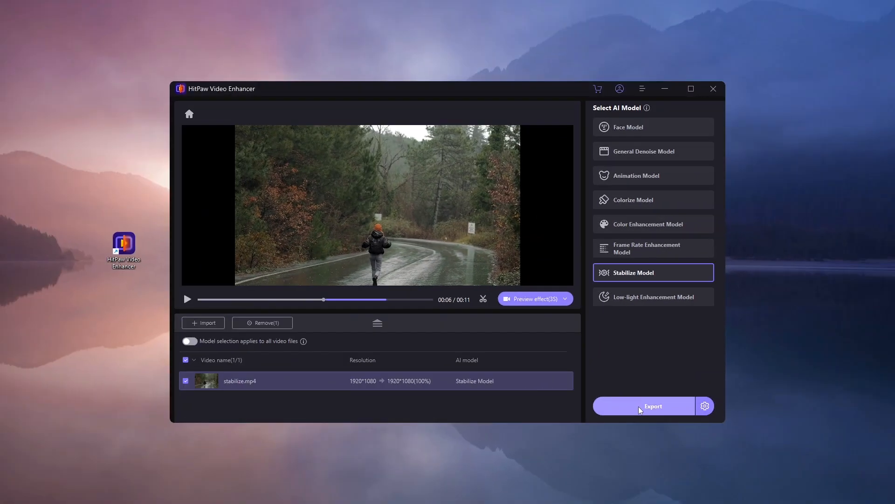
{"action": "mouse_move", "coordinate": [638, 415]}
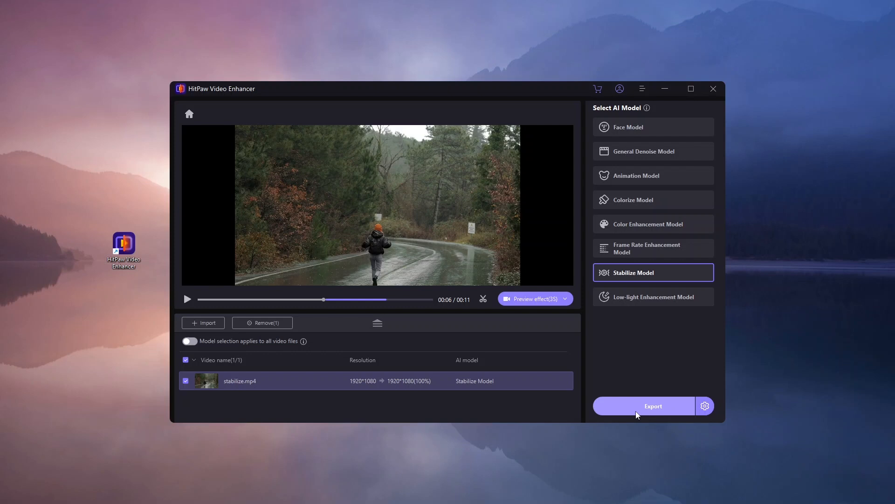
{"action": "left_click", "coordinate": [644, 405]}
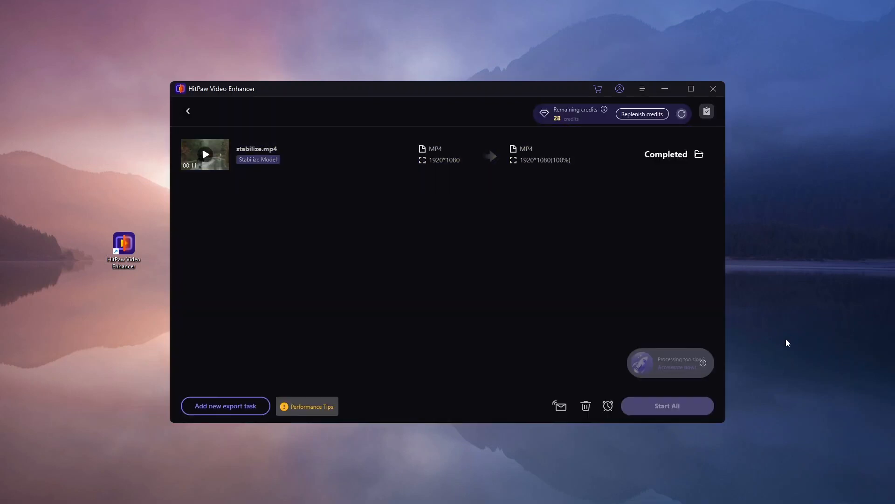
{"action": "mouse_move", "coordinate": [700, 154]}
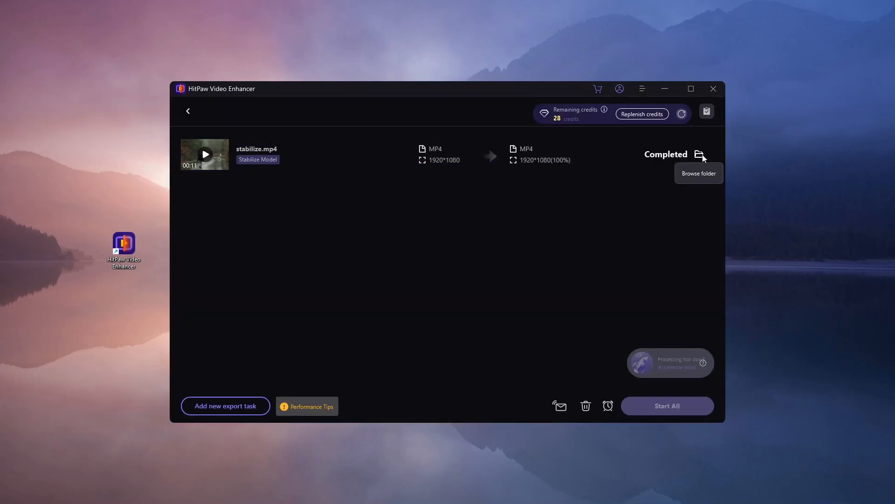
{"action": "left_click", "coordinate": [702, 154]}
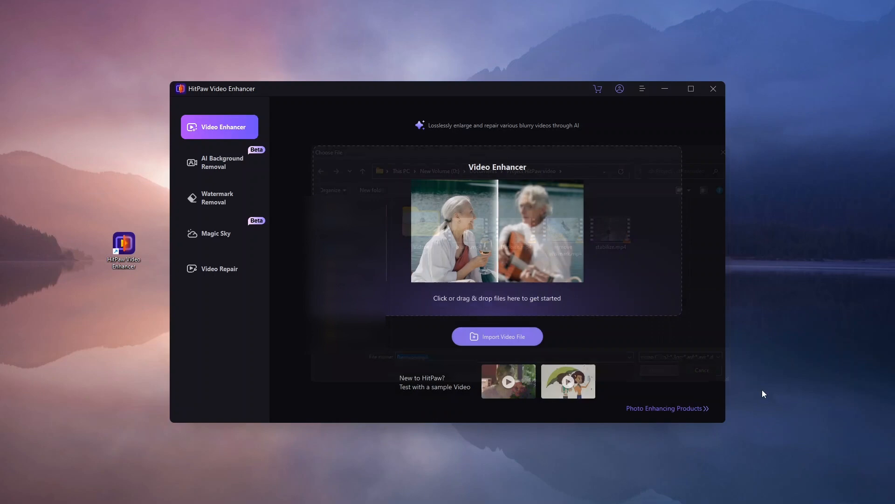
Export Denoise.mp4 with General Denoise (Balance) at 100% resolution, then reopen the file chooser.
{"action": "left_click", "coordinate": [496, 336]}
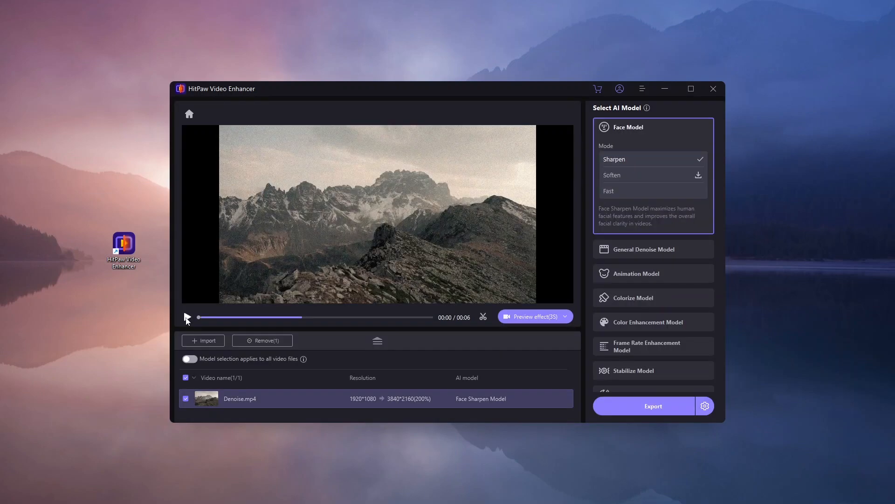
{"action": "left_click", "coordinate": [644, 249]}
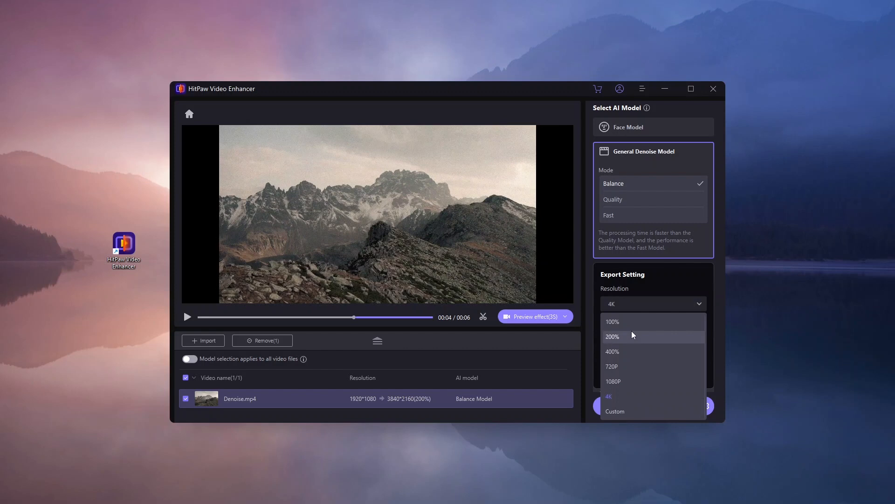
{"action": "left_click", "coordinate": [612, 320]}
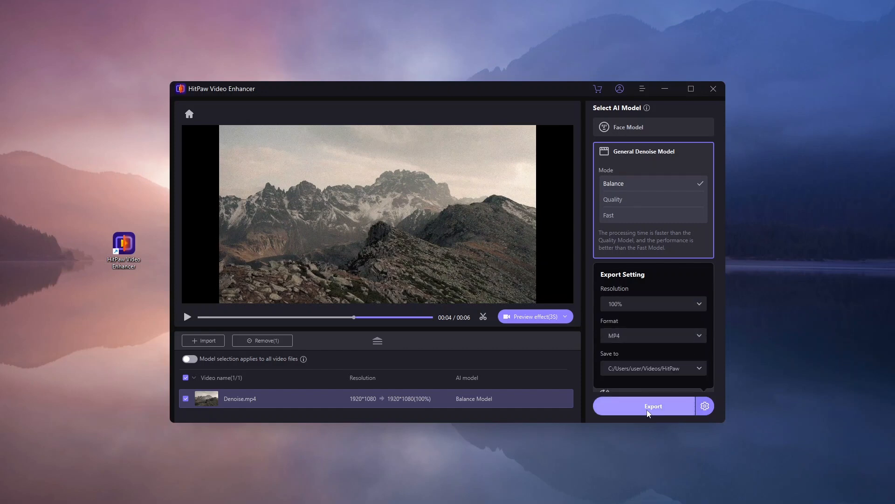
{"action": "left_click", "coordinate": [188, 114]}
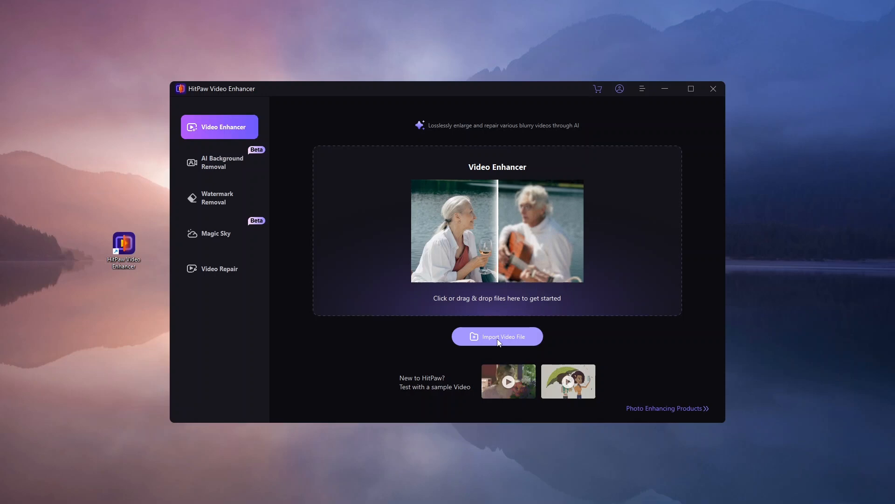
{"action": "left_click", "coordinate": [496, 336]}
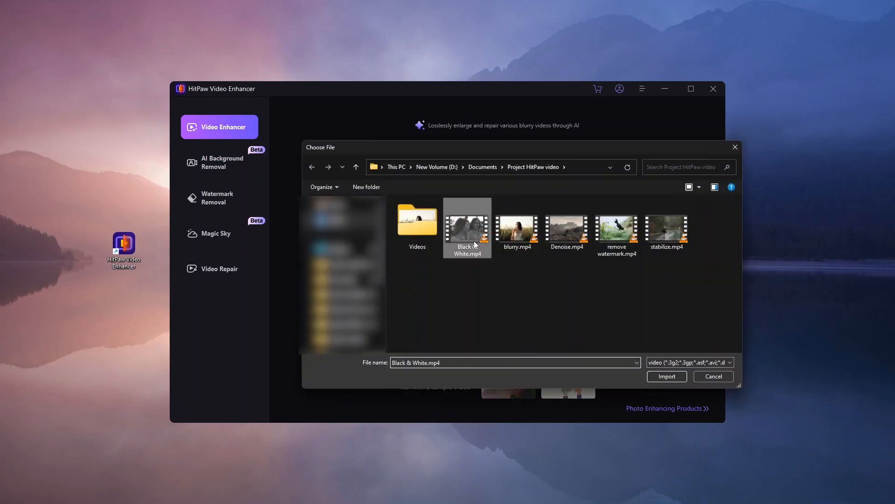
Export Black & White.mp4 with the Colorize Model, then go back for the next file.
{"action": "left_click", "coordinate": [666, 376]}
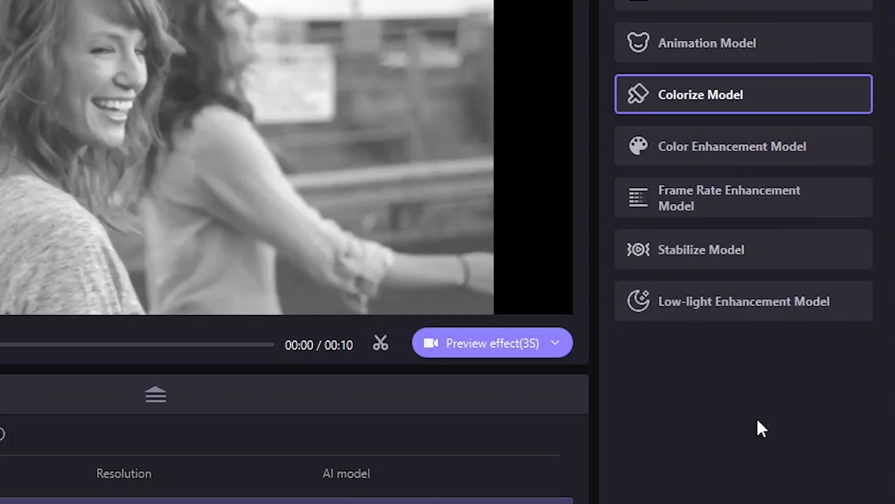
{"action": "mouse_move", "coordinate": [779, 463]}
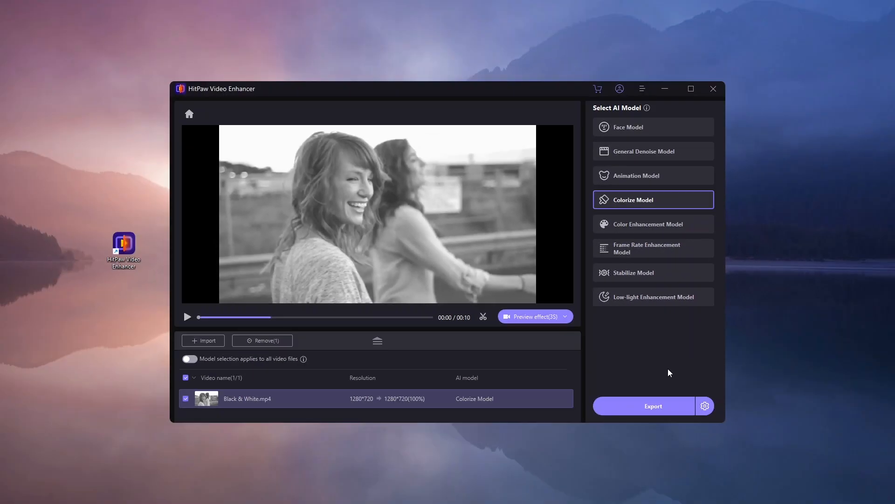
{"action": "left_click", "coordinate": [653, 405]}
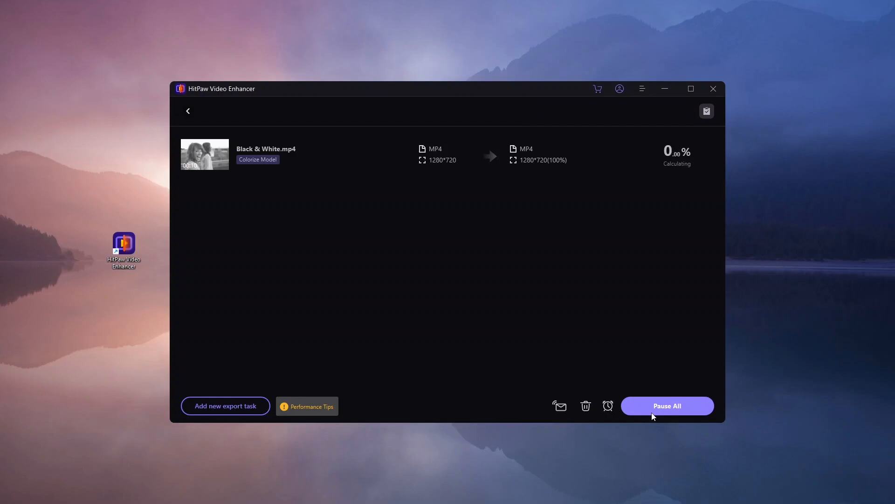
{"action": "left_click", "coordinate": [188, 111]}
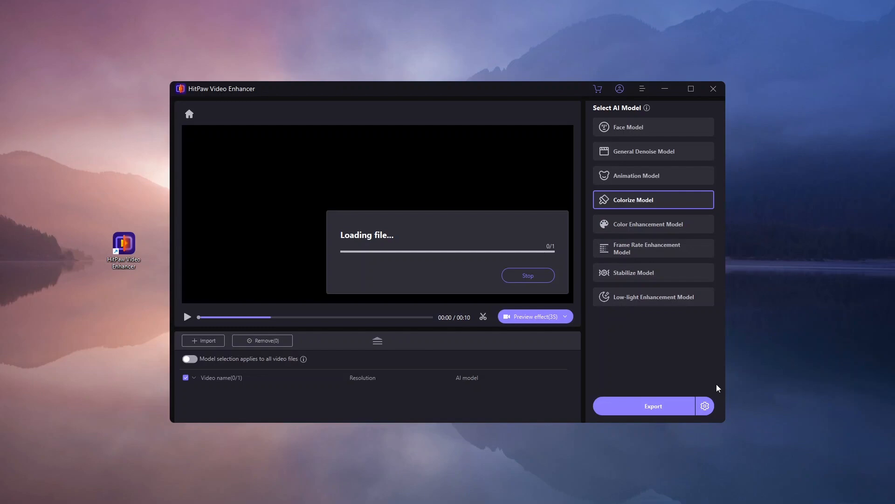
Apply the Color Enhancement Model to enhance colors.mp4 and play then pause its preview.
{"action": "left_click", "coordinate": [653, 127]}
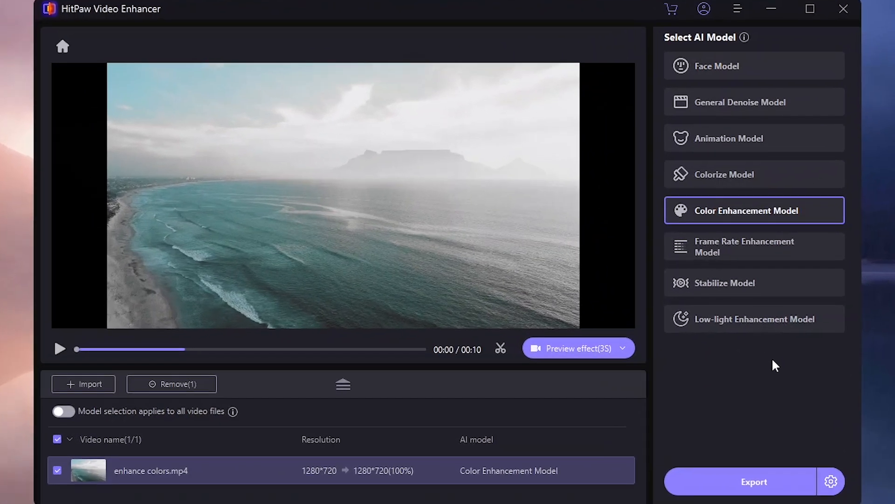
{"action": "left_click", "coordinate": [830, 481]}
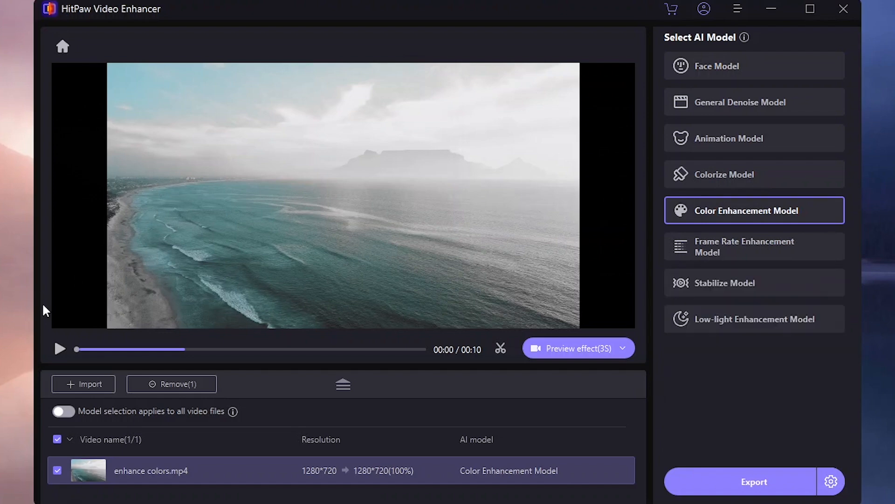
{"action": "left_click", "coordinate": [59, 349]}
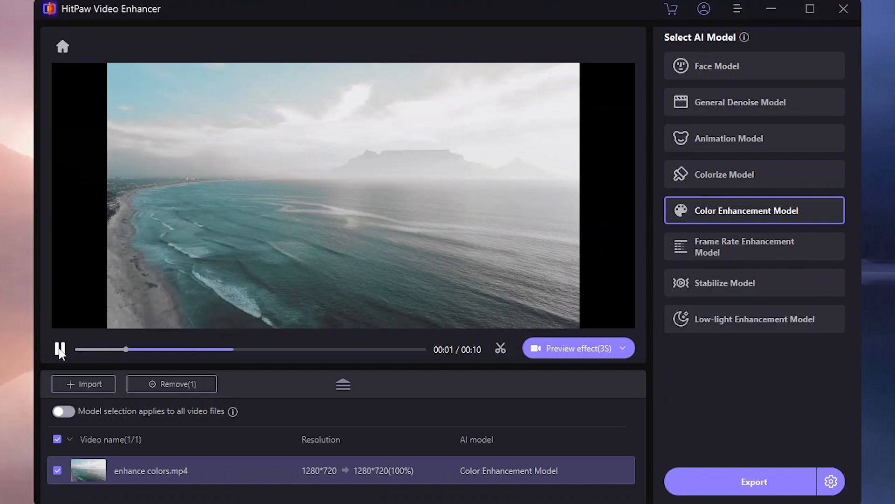
{"action": "left_click", "coordinate": [84, 384]}
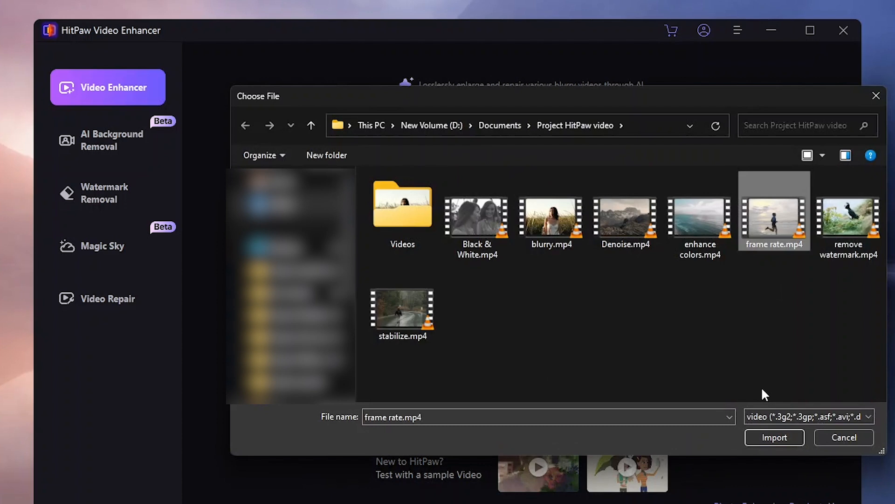
Import frame rate.mp4, preview the running clip, and set Frame Rate Enhancement to 2x.
{"action": "left_click", "coordinate": [774, 437]}
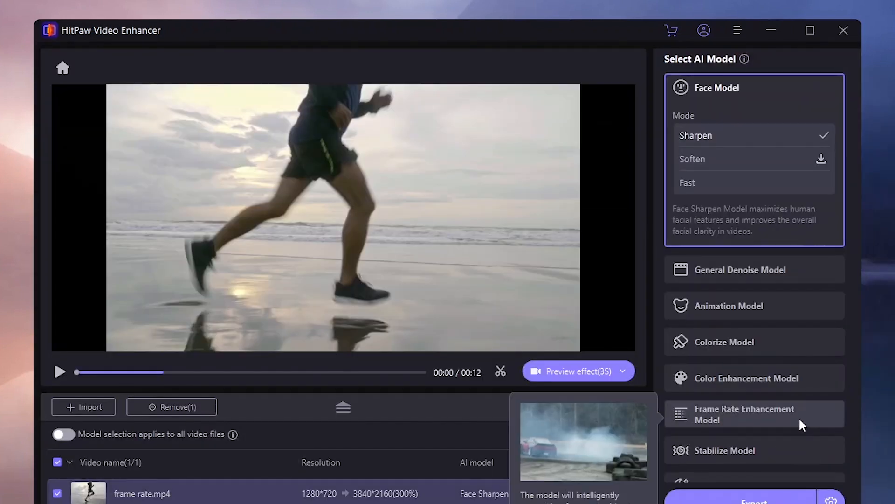
{"action": "left_click", "coordinate": [59, 371]}
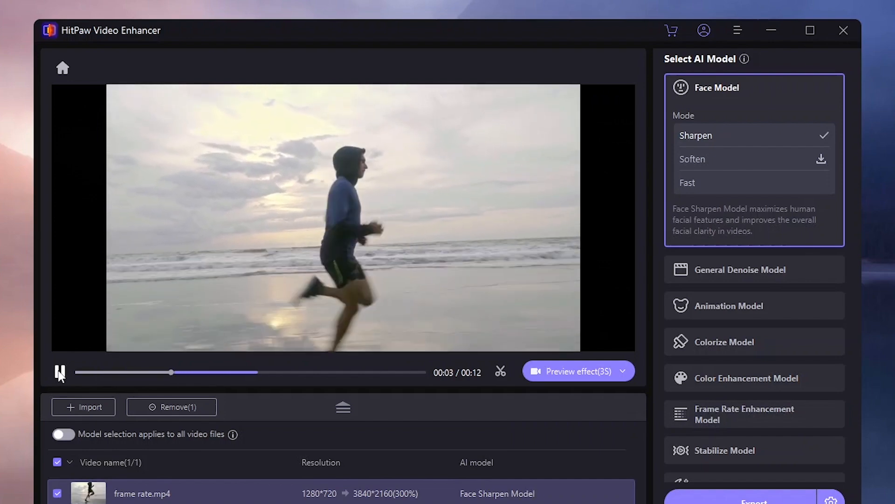
{"action": "left_click", "coordinate": [809, 30]}
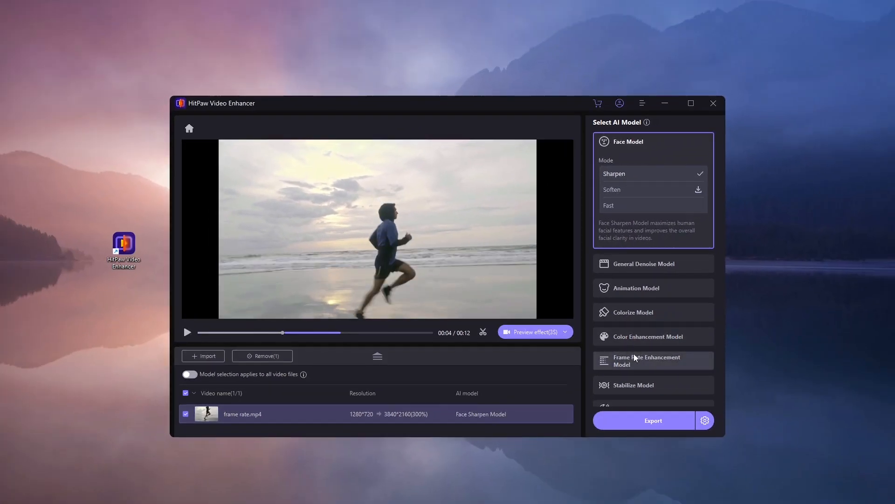
{"action": "left_click", "coordinate": [648, 359]}
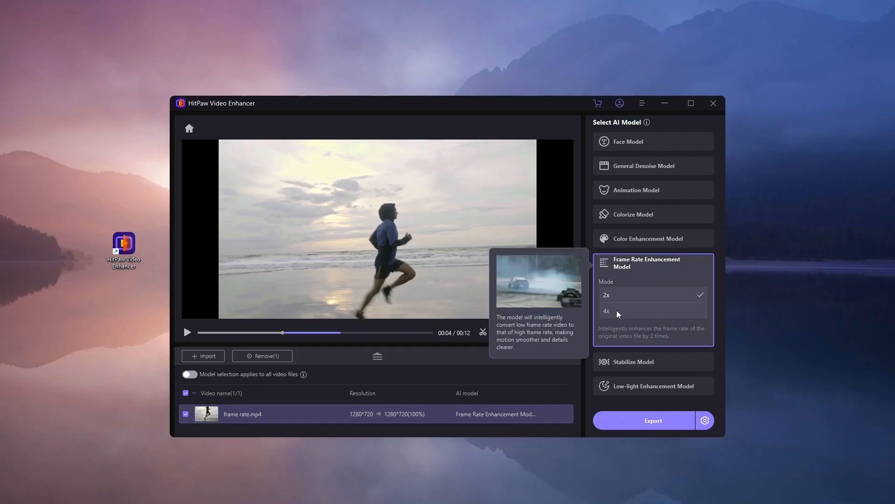
{"action": "left_click", "coordinate": [691, 104]}
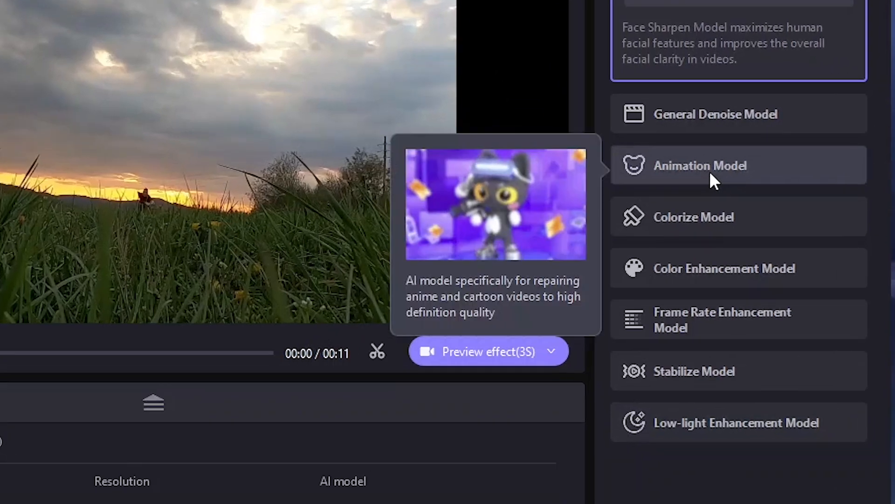
Play the umbrella cartoon clip's 4K Animation Model upscale beside the original.
{"action": "left_click", "coordinate": [480, 351]}
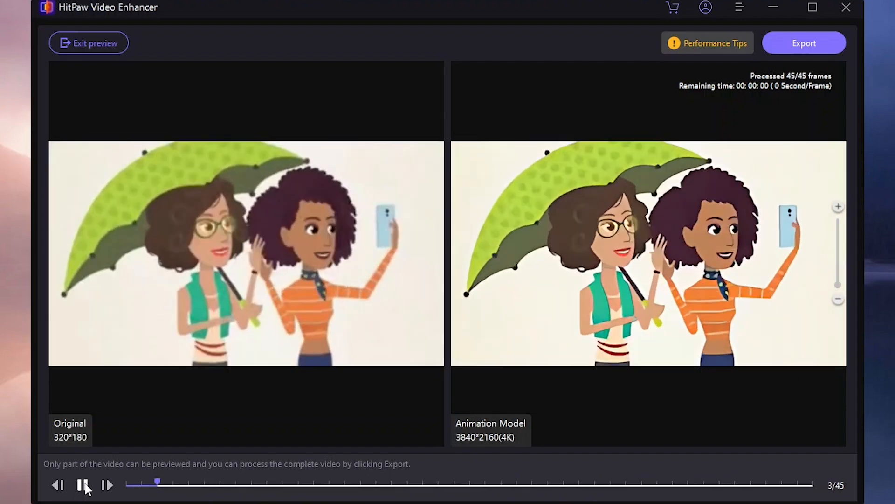
{"action": "left_click", "coordinate": [83, 485]}
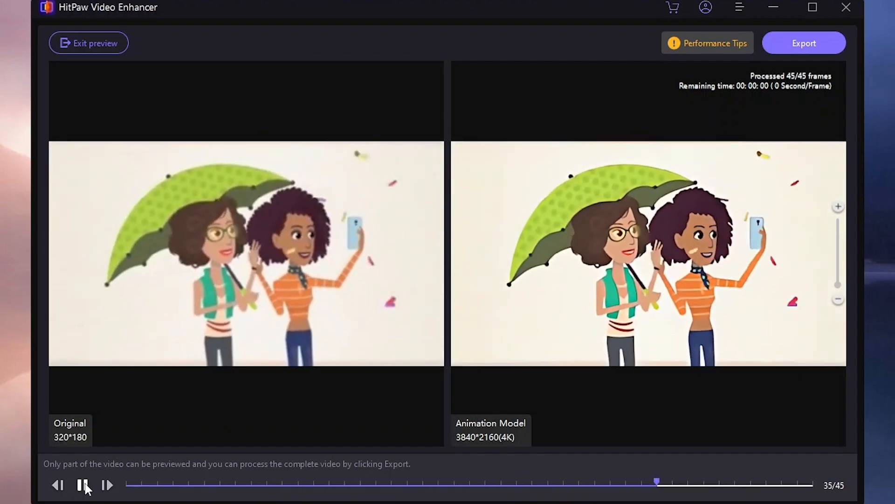
{"action": "left_click", "coordinate": [88, 43]}
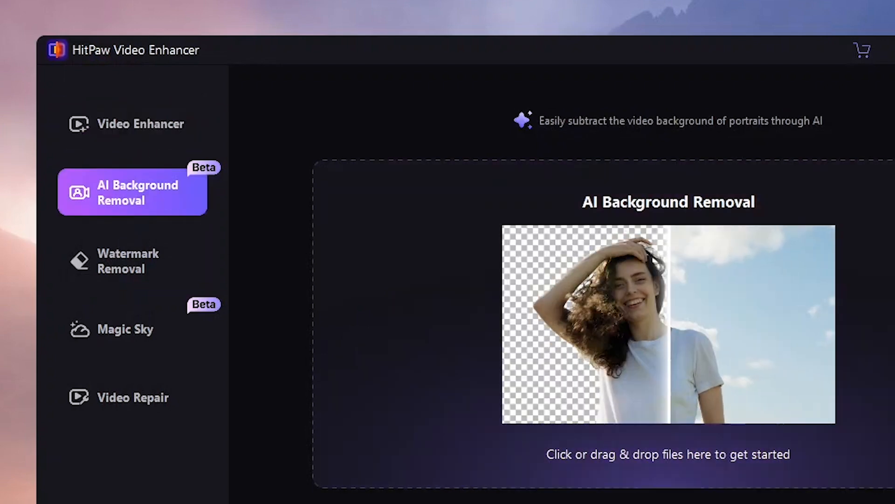
Preview the robed woman's background blurred, transparent, red-filled, then a desert road image.
{"action": "left_click", "coordinate": [666, 454]}
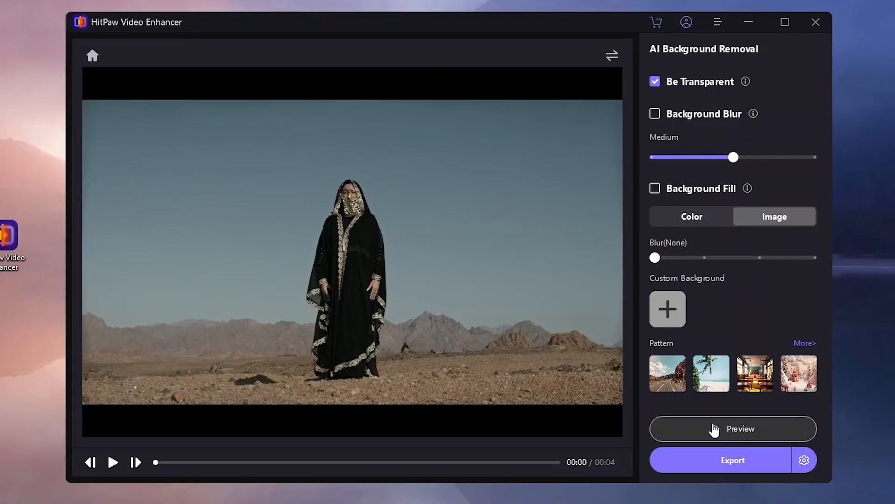
{"action": "left_click", "coordinate": [732, 429]}
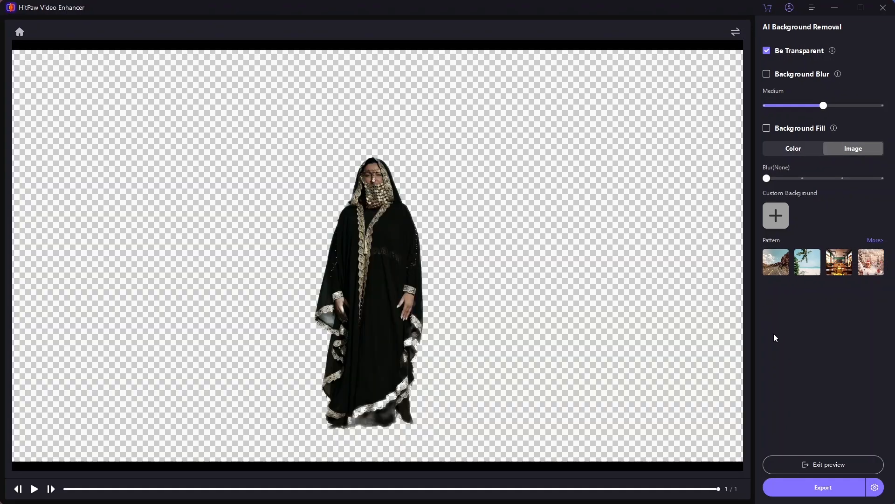
{"action": "left_click", "coordinate": [767, 74]}
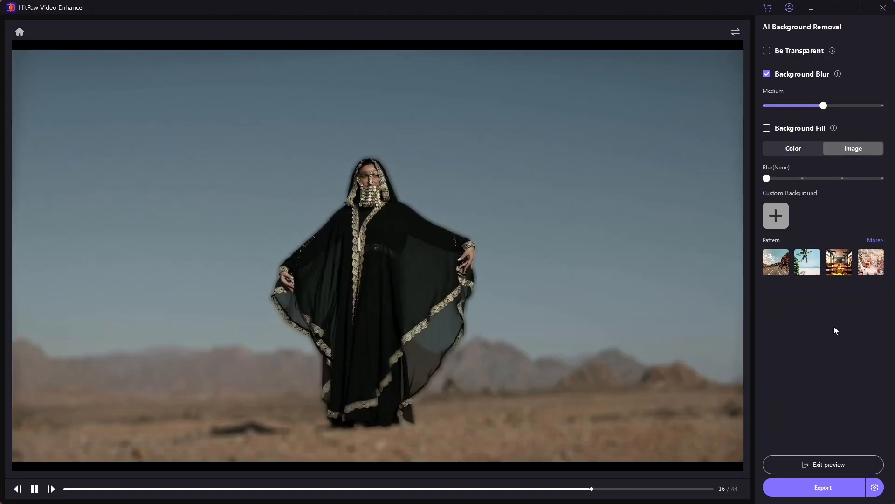
{"action": "left_click", "coordinate": [766, 50]}
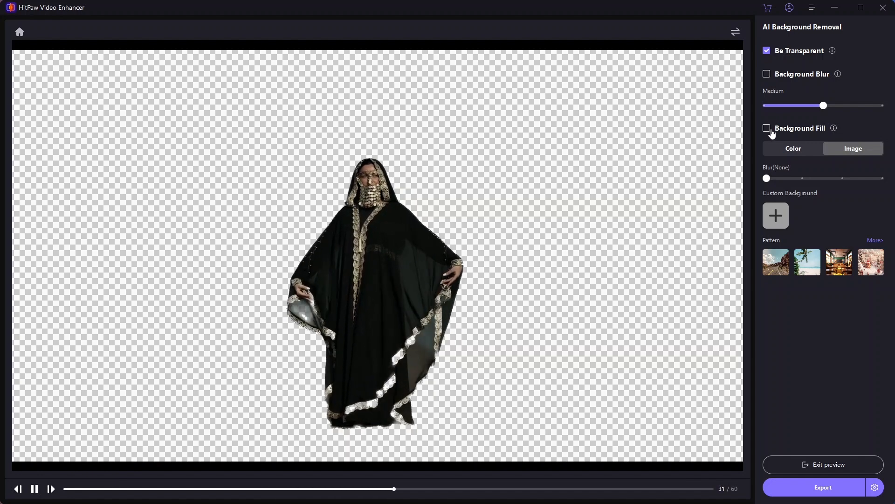
{"action": "left_click", "coordinate": [766, 128]}
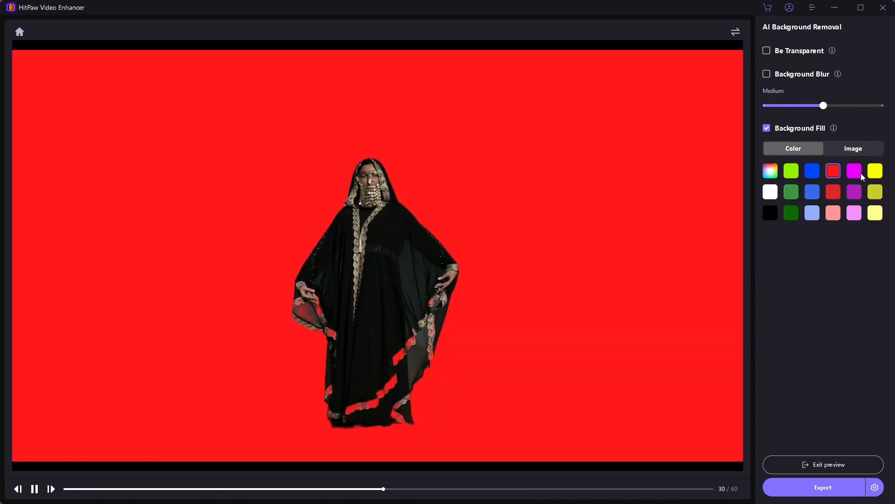
{"action": "left_click", "coordinate": [852, 148]}
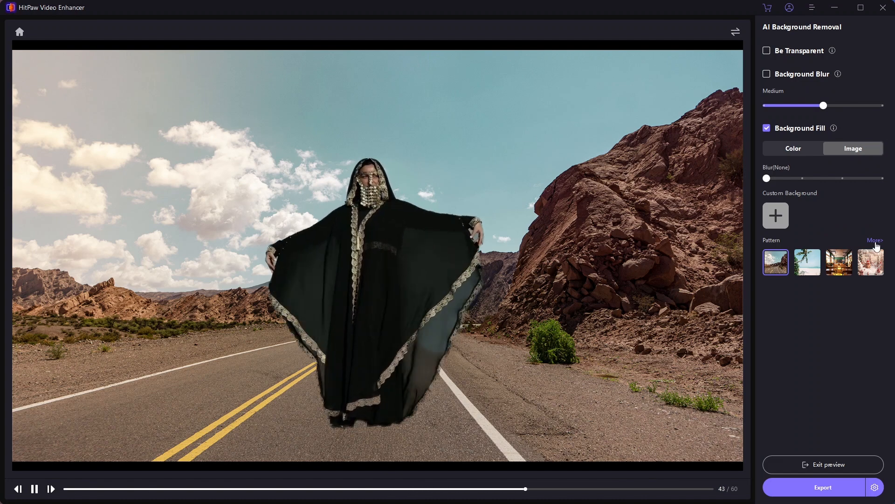
{"action": "left_click", "coordinate": [876, 241]}
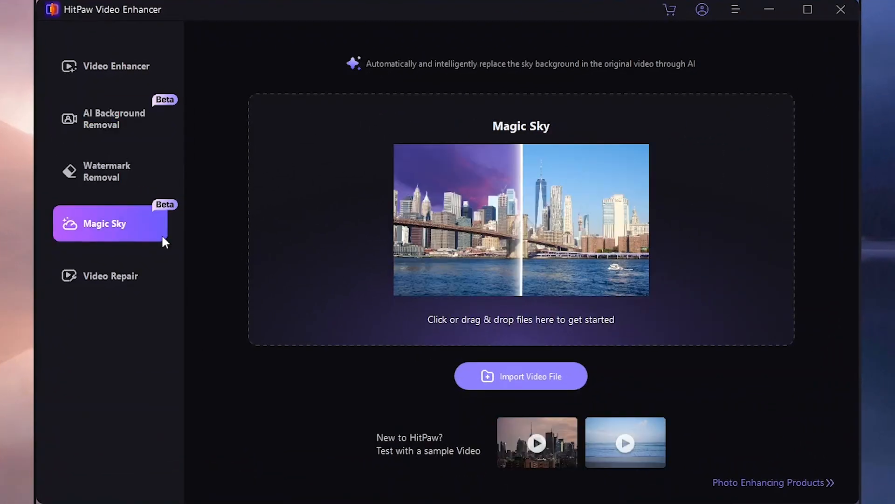
Load the city skyline sample and preview it with a cloudy blue sky.
{"action": "left_click", "coordinate": [520, 376]}
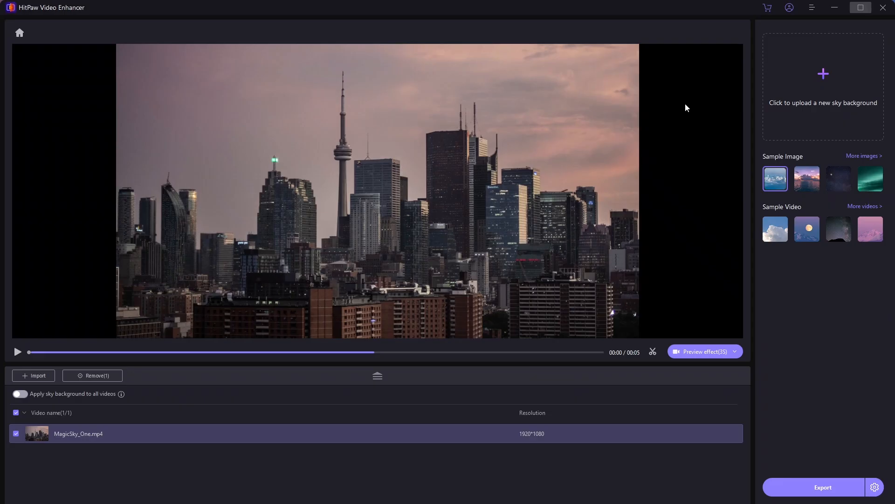
{"action": "left_click", "coordinate": [701, 351]}
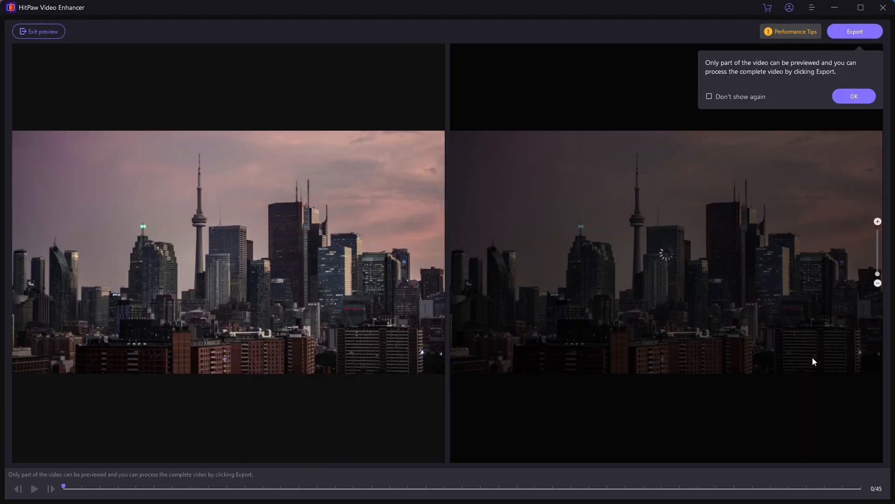
{"action": "left_click", "coordinate": [854, 96]}
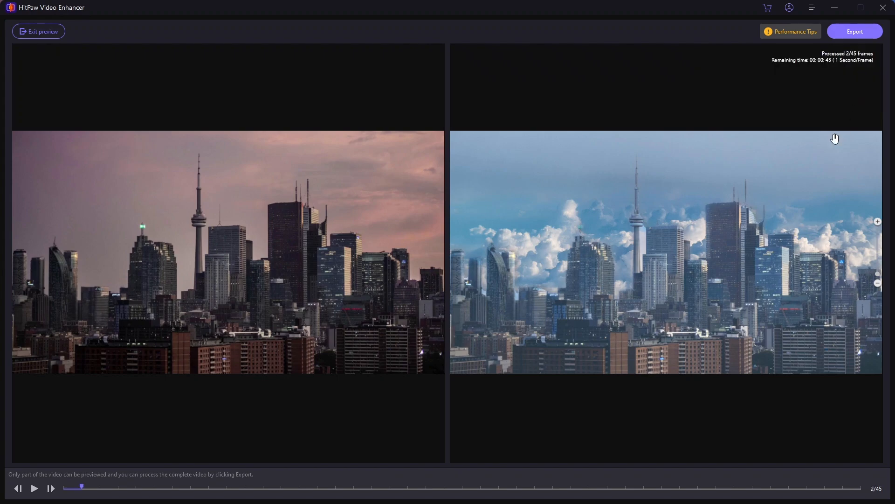
{"action": "left_click", "coordinate": [38, 31]}
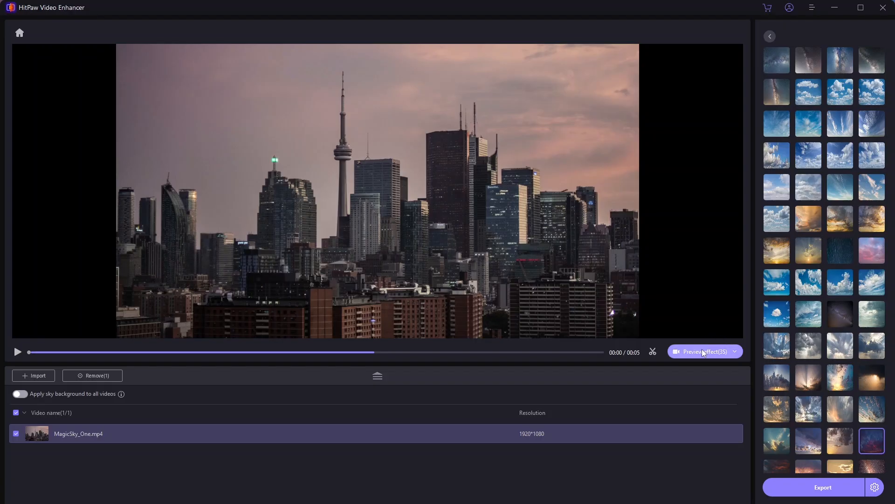
Preview the skyline with a dark stormy sky, then leave for the main screen.
{"action": "left_click", "coordinate": [704, 352]}
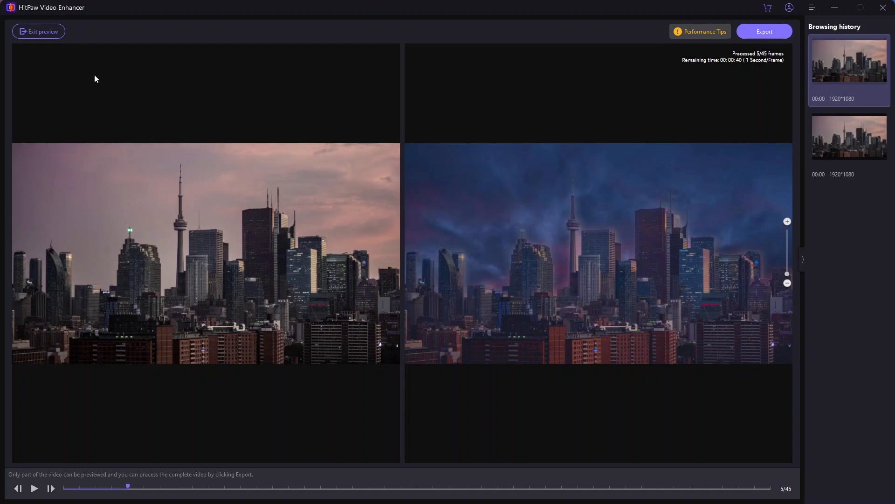
{"action": "left_click", "coordinate": [38, 32]}
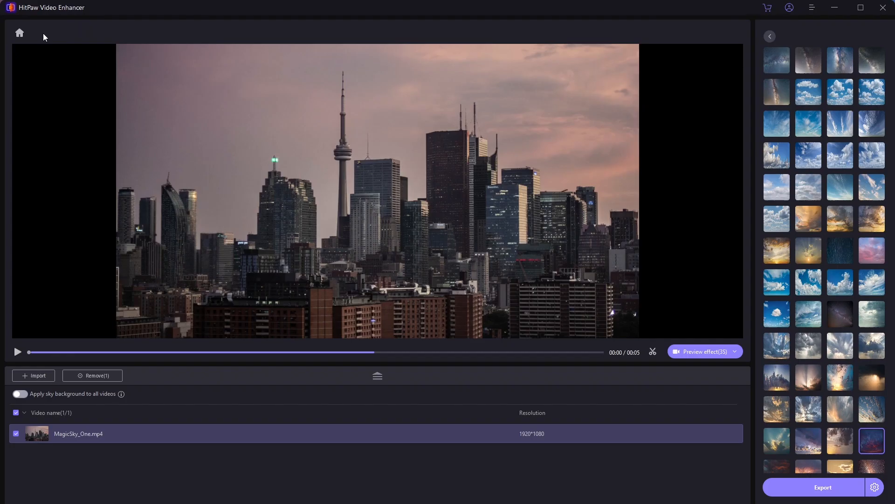
{"action": "left_click", "coordinate": [19, 32]}
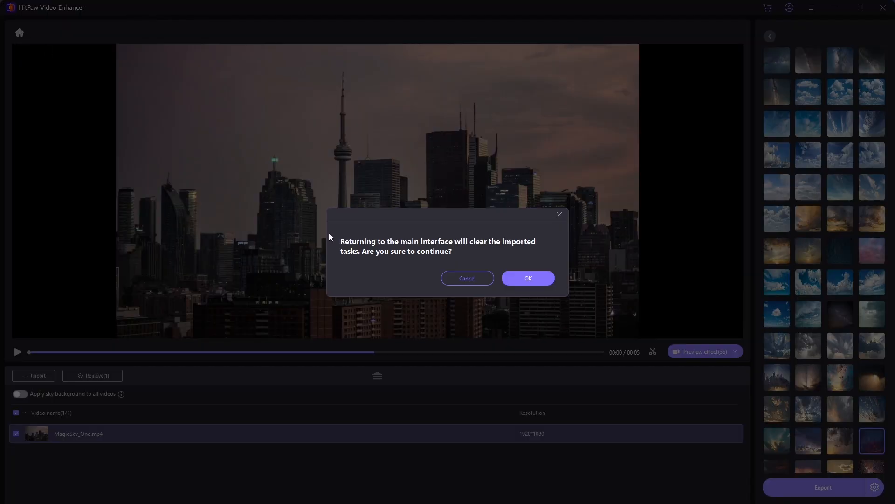
Confirm discarding the skyline clip and maximize the window.
{"action": "left_click", "coordinate": [527, 277]}
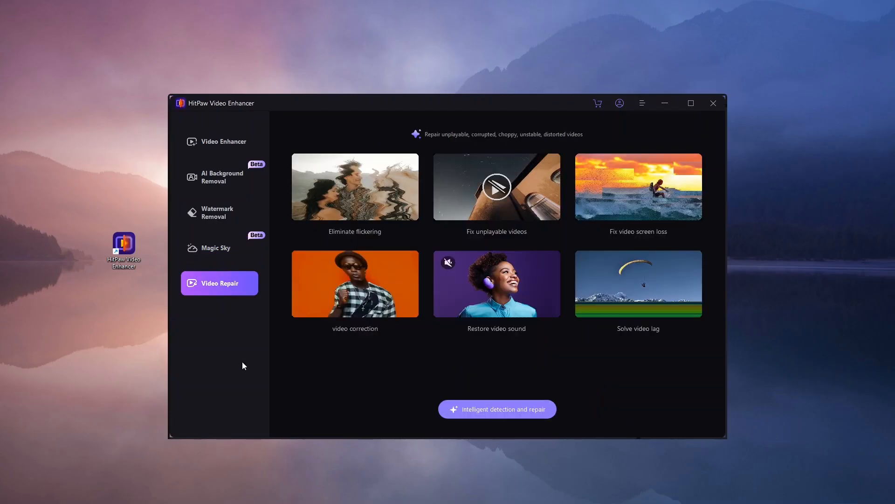
{"action": "mouse_move", "coordinate": [692, 103]}
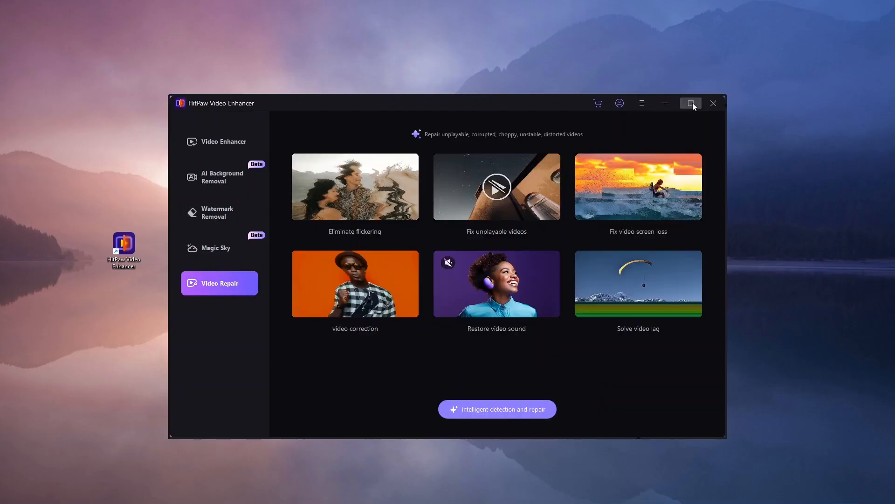
{"action": "left_click", "coordinate": [690, 104]}
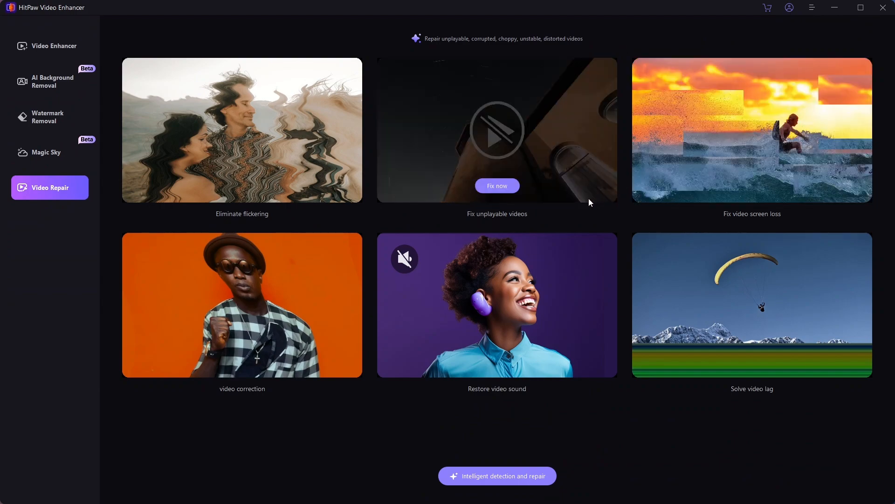